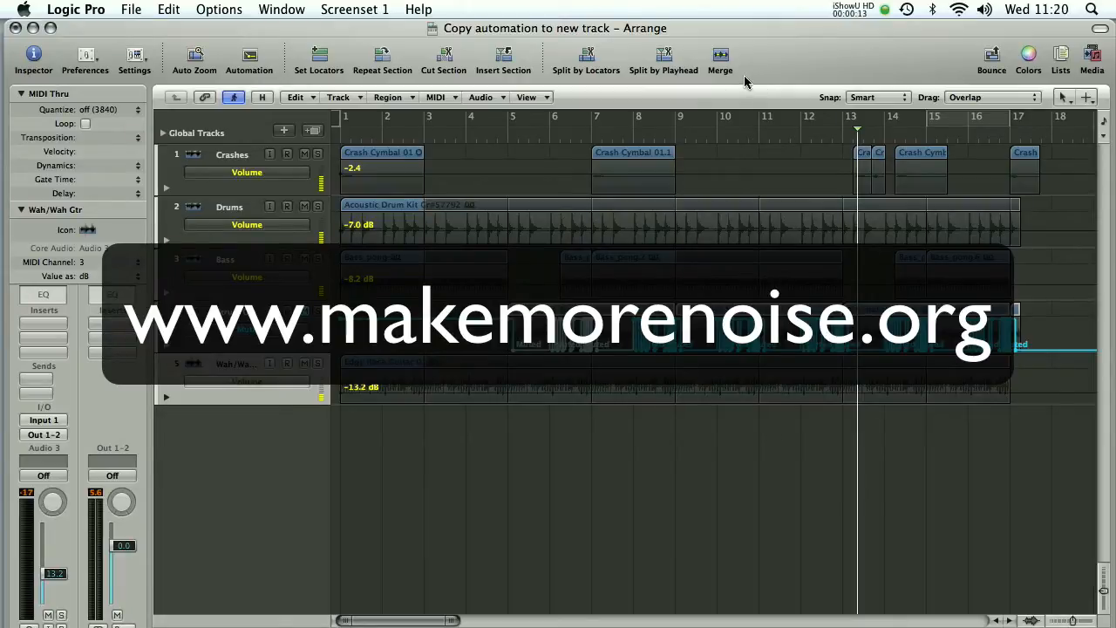
pyautogui.moveTo(721, 56)
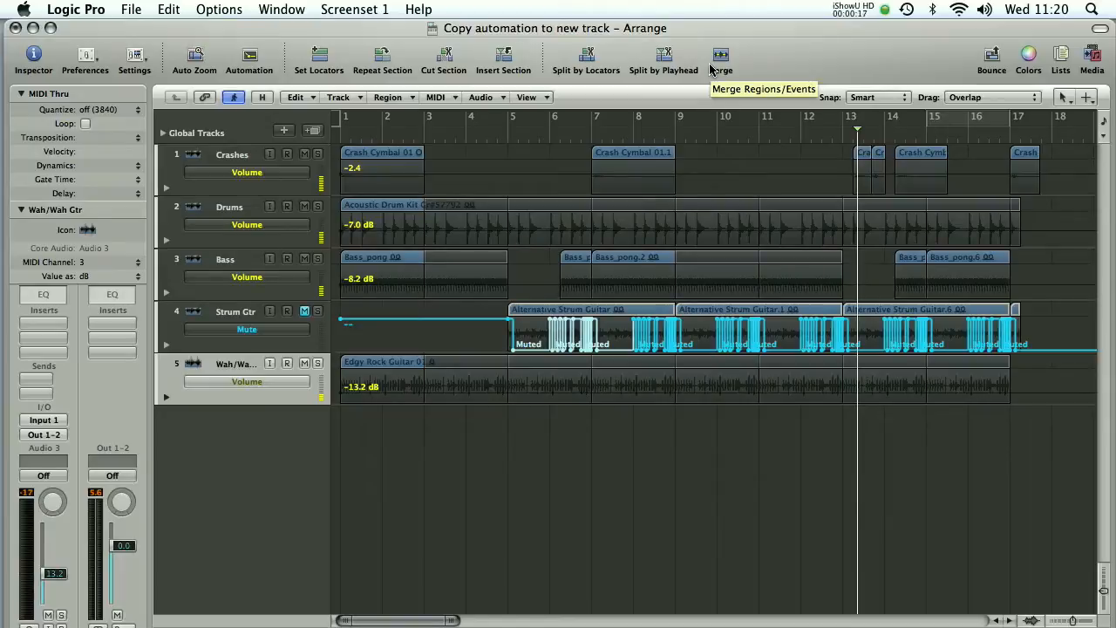
pyautogui.moveTo(677, 209)
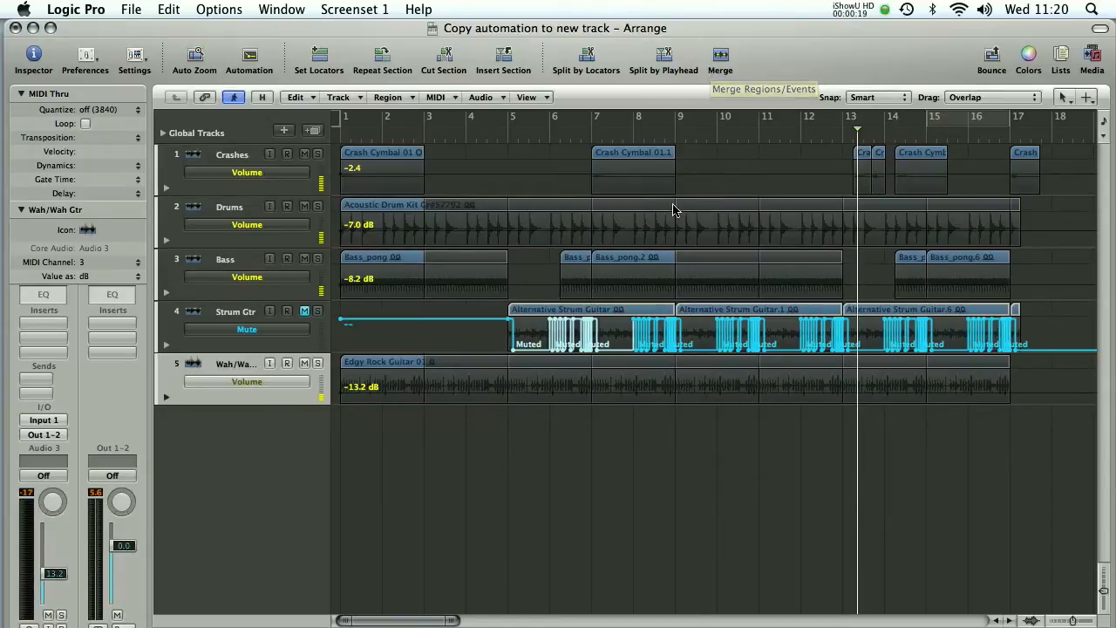
pyautogui.moveTo(509, 443)
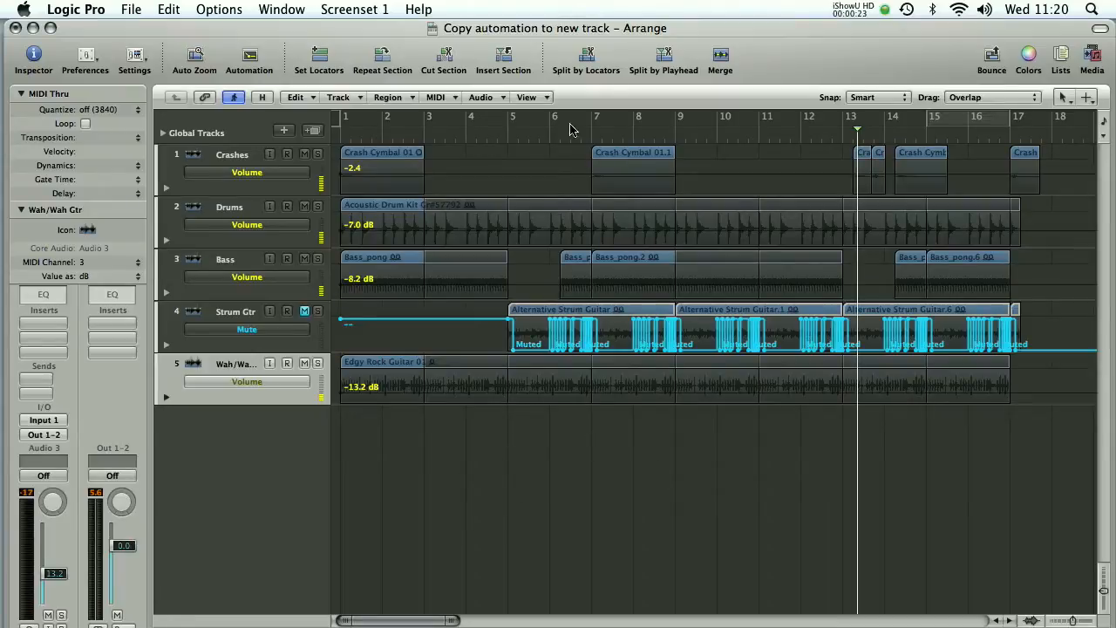
pyautogui.moveTo(496, 159)
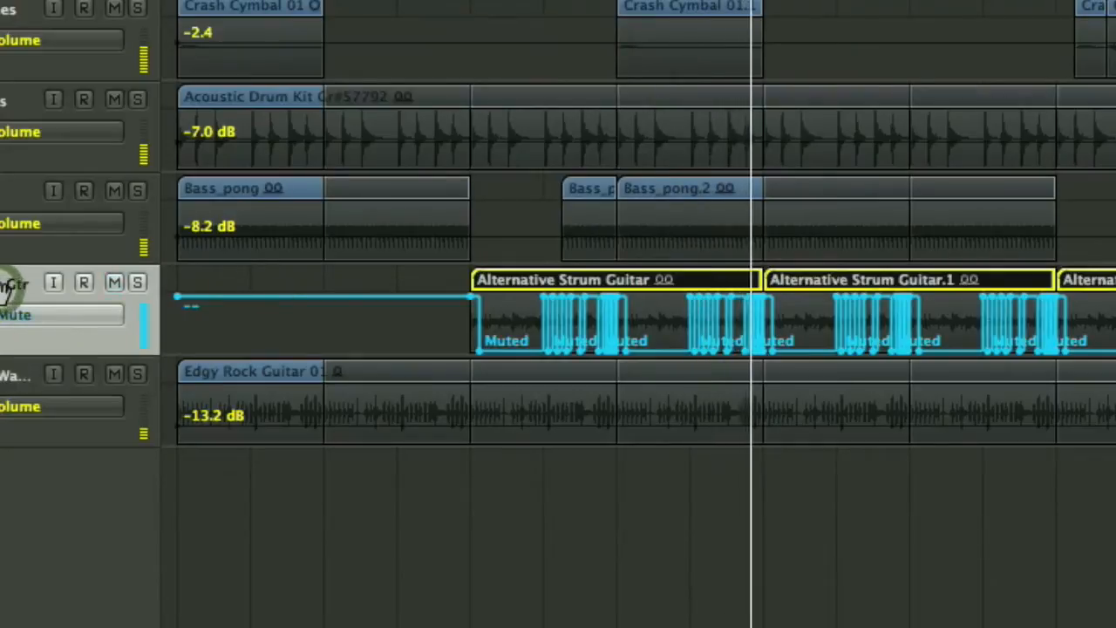
# Step: Hide the automation on all tracks and show it again
pyautogui.click(116, 282)
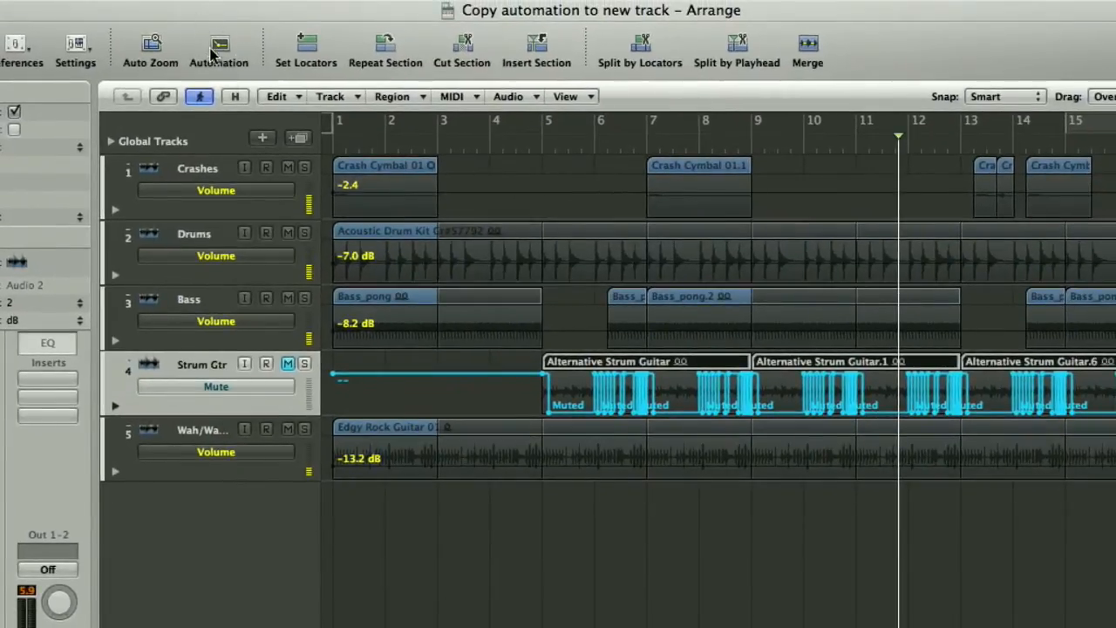
pyautogui.click(219, 49)
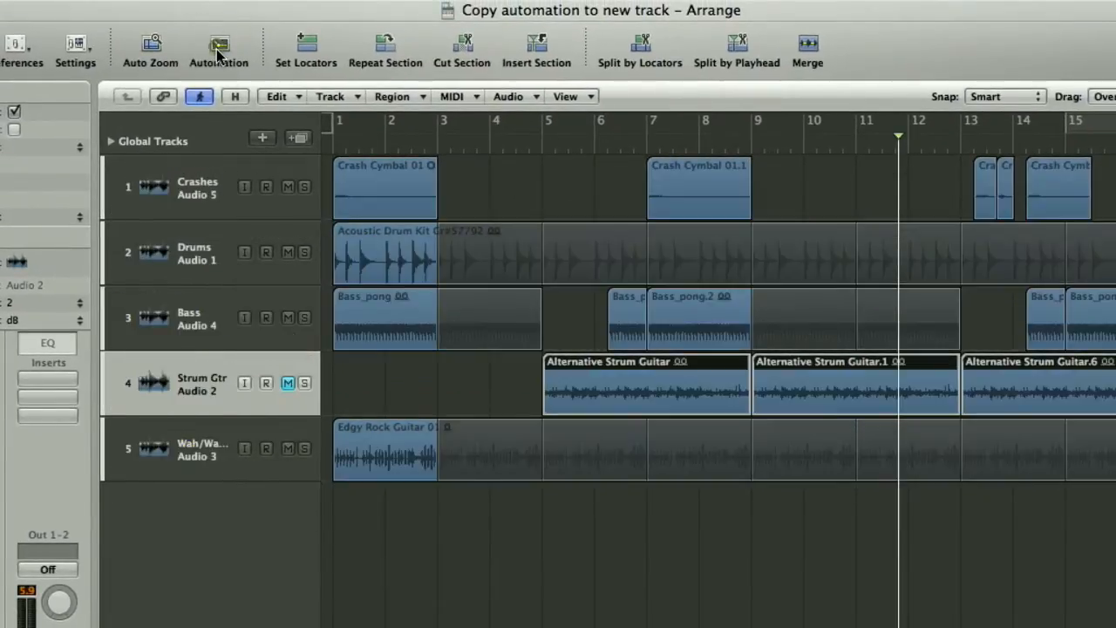
pyautogui.click(220, 49)
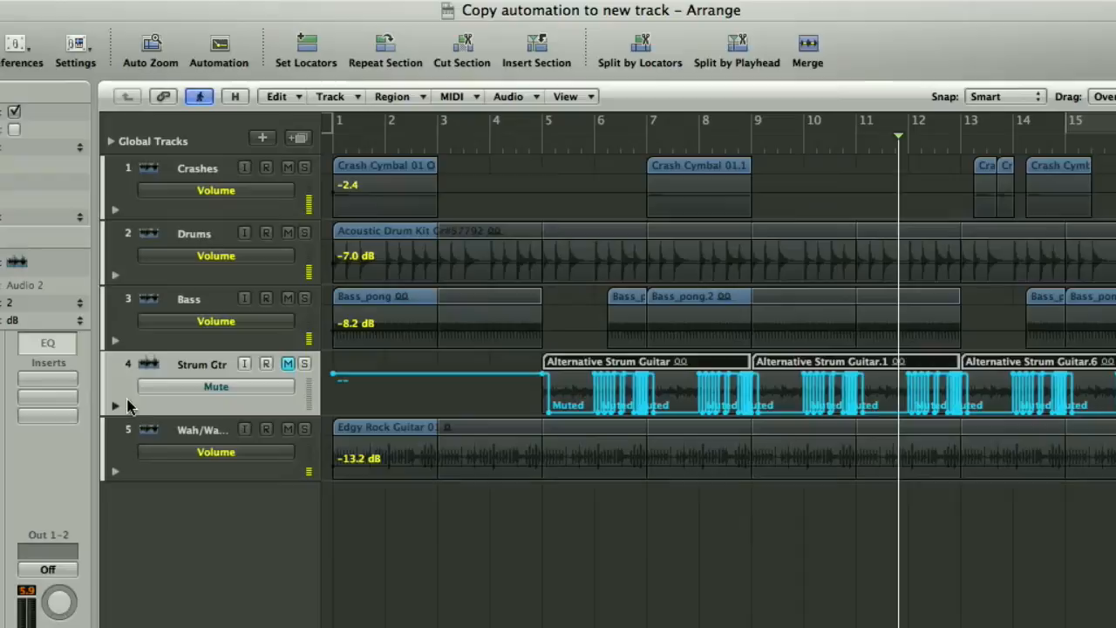
pyautogui.moveTo(119, 412)
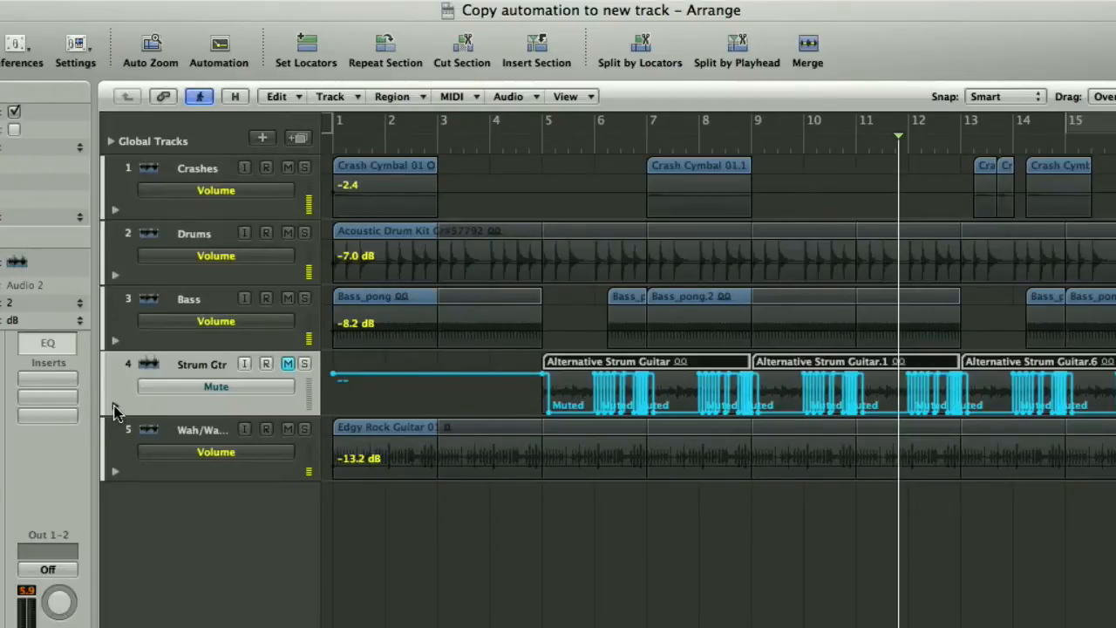
# Step: Show a second mute automation lane for Strum Gtr and begin mute automation on Wah/Wah Gtr
pyautogui.click(115, 405)
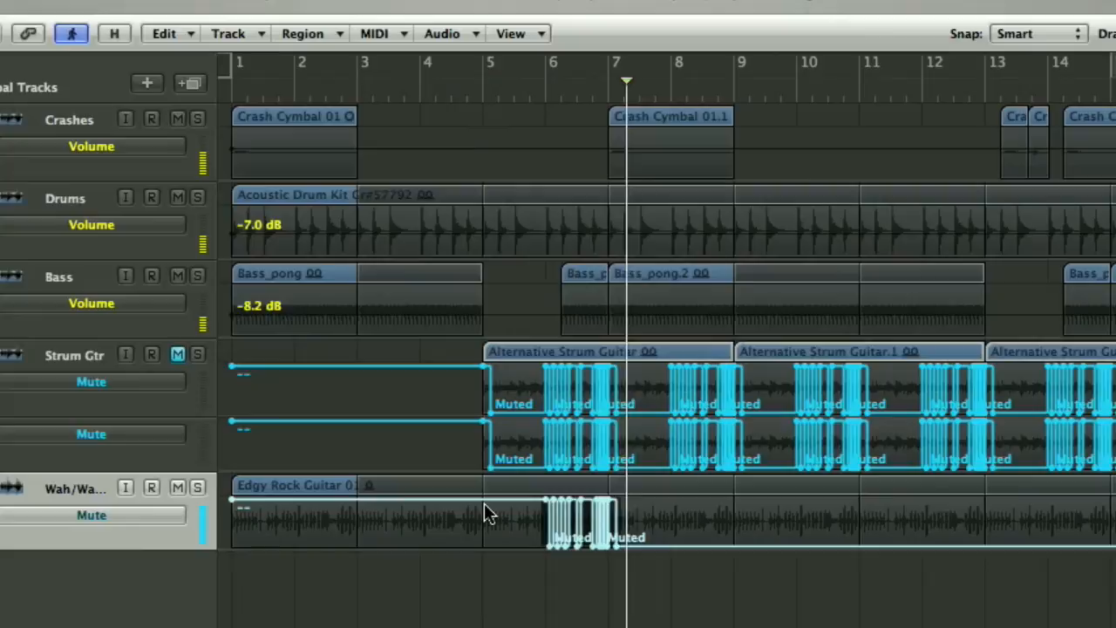
pyautogui.click(679, 78)
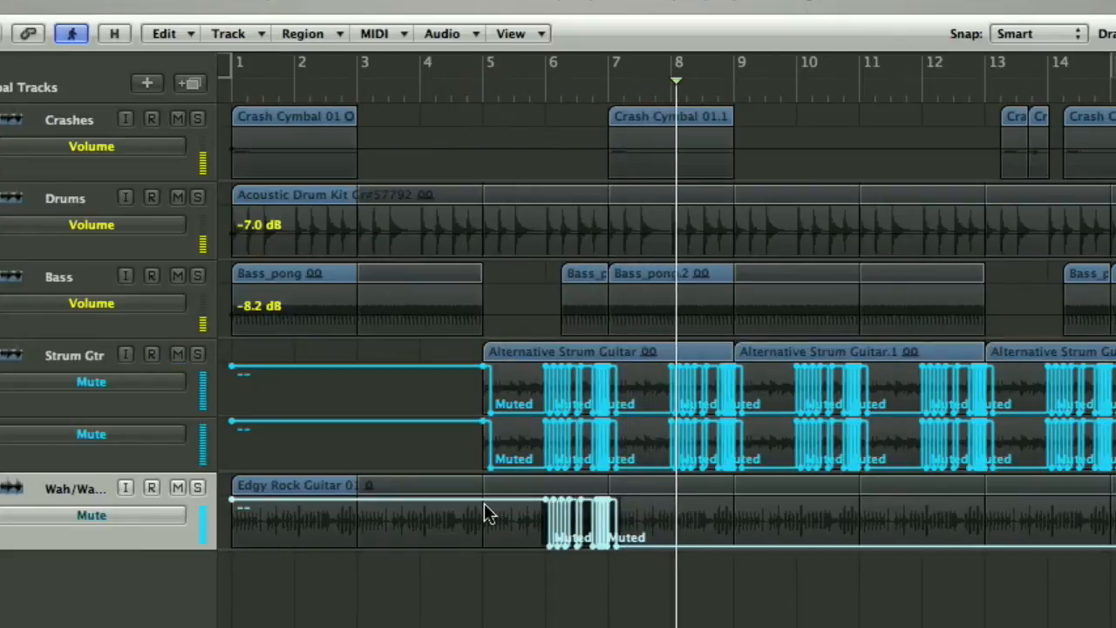
# Step: Remove Wah/Wah Gtr's partial mute automation and copy Strum Gtr's mute nodes onto it
pyautogui.click(90, 514)
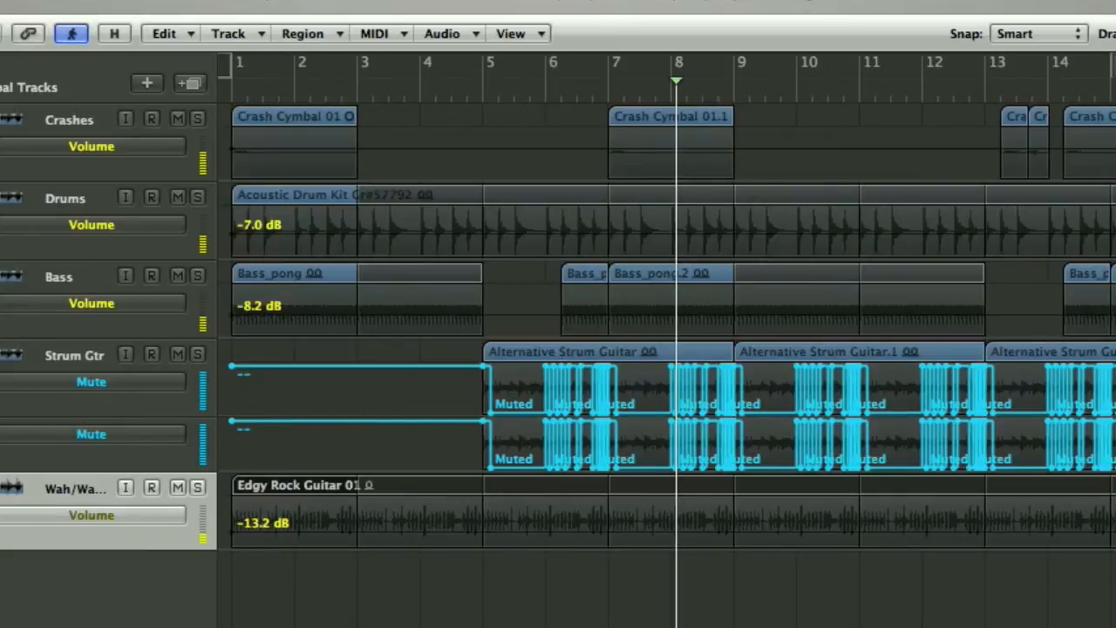
pyautogui.moveTo(294, 390)
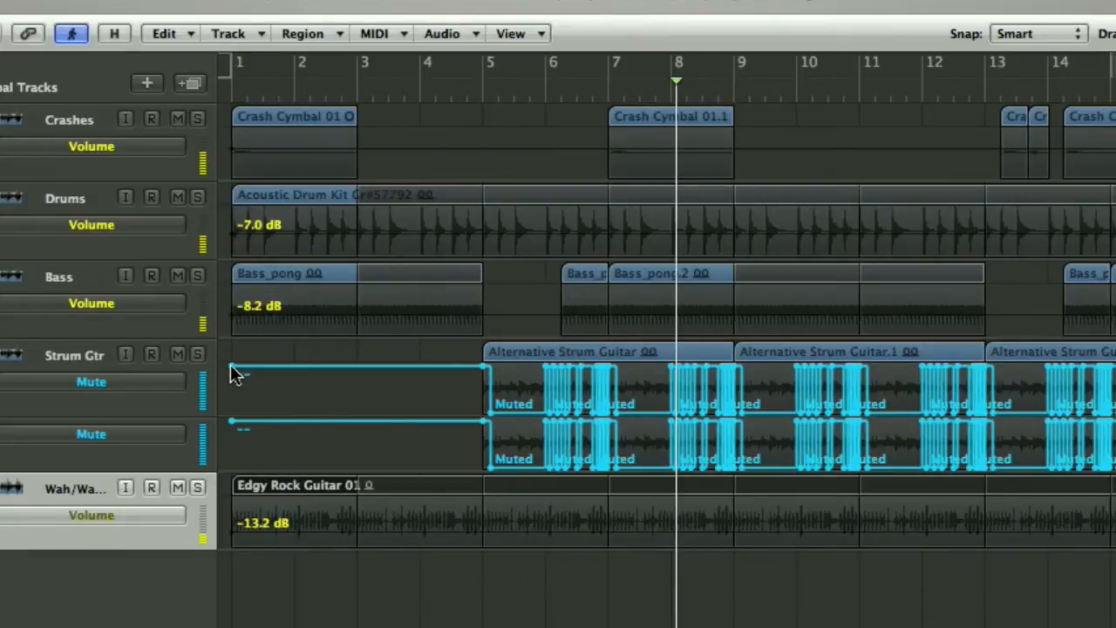
pyautogui.click(178, 356)
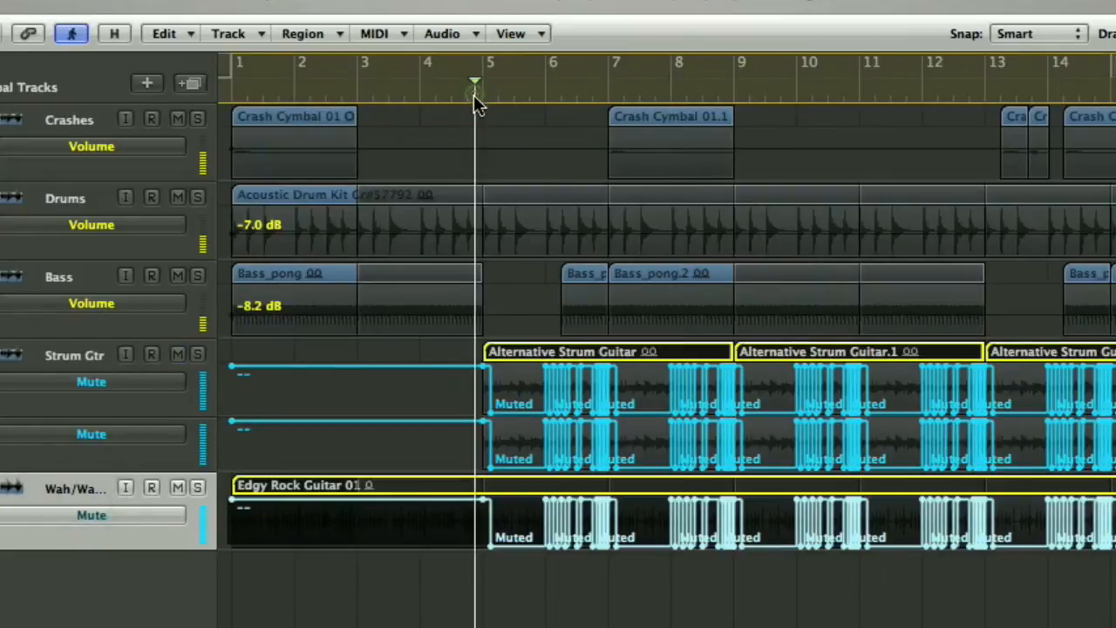
# Step: Show a second mute automation lane on Wah/Wah Gtr and bring up its mixer channel
pyautogui.click(475, 91)
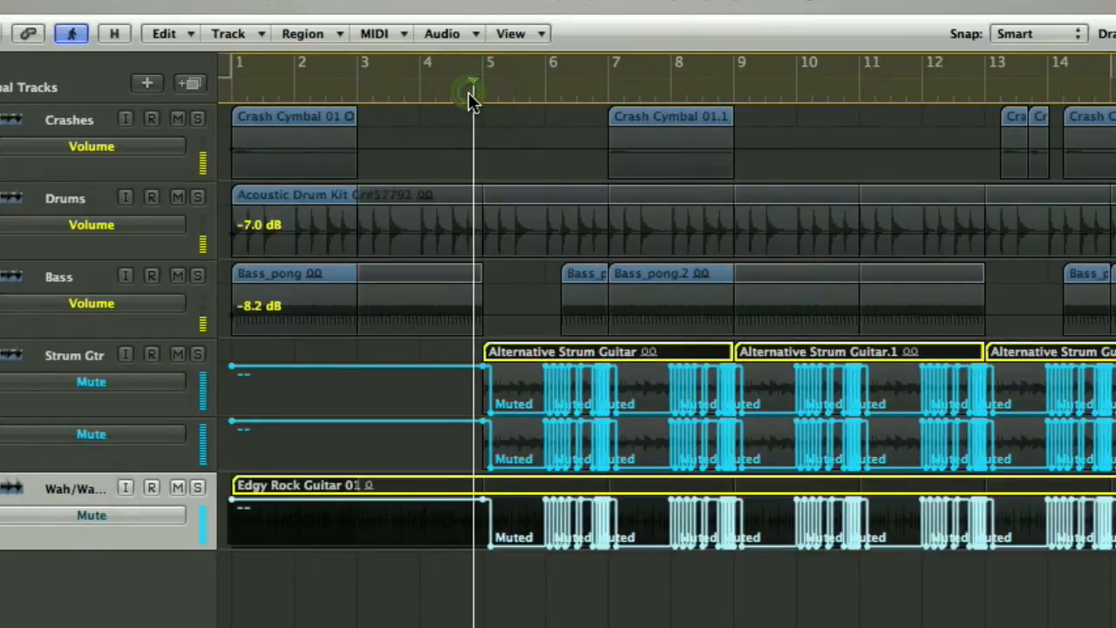
pyautogui.click(178, 354)
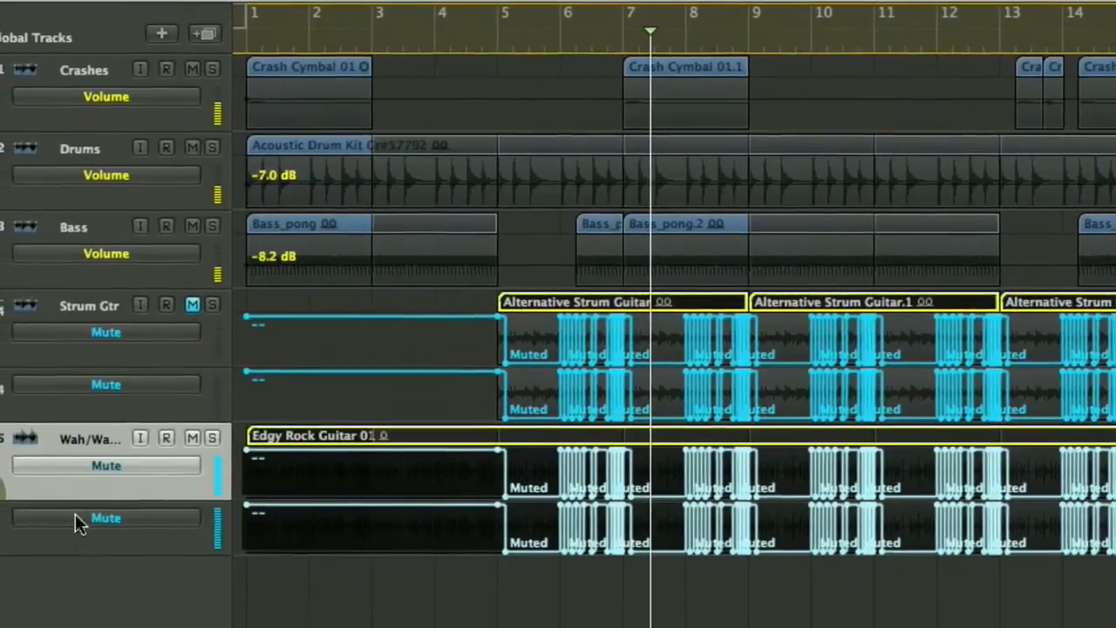
pyautogui.scroll(-3)
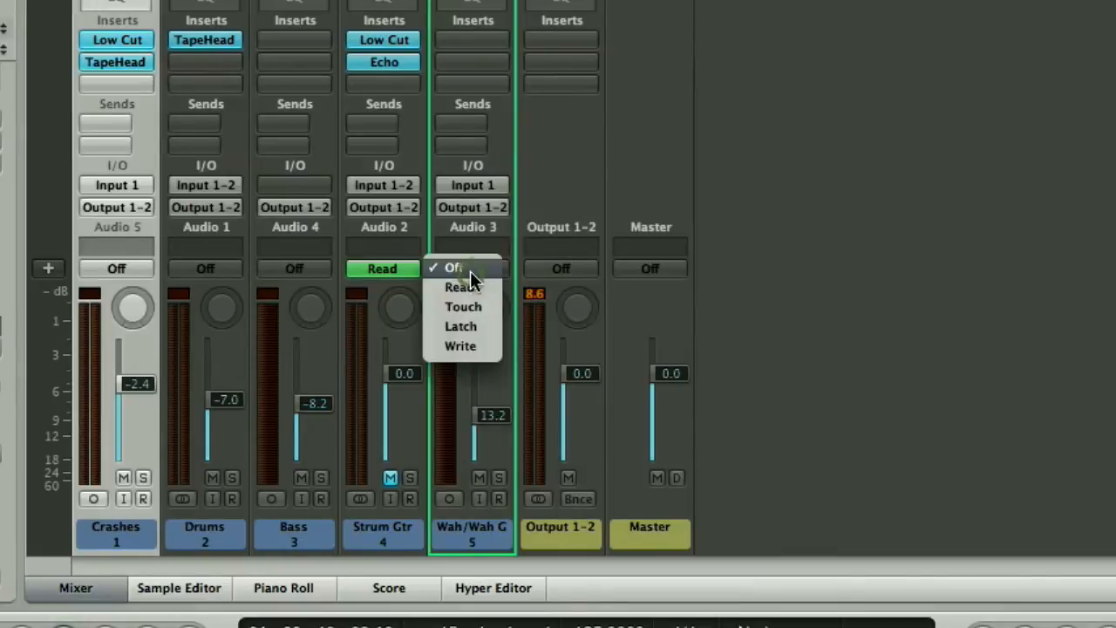
# Step: Close the automation mode choices, leave the mixer and show Strum Gtr's pan automation lane
pyautogui.click(454, 269)
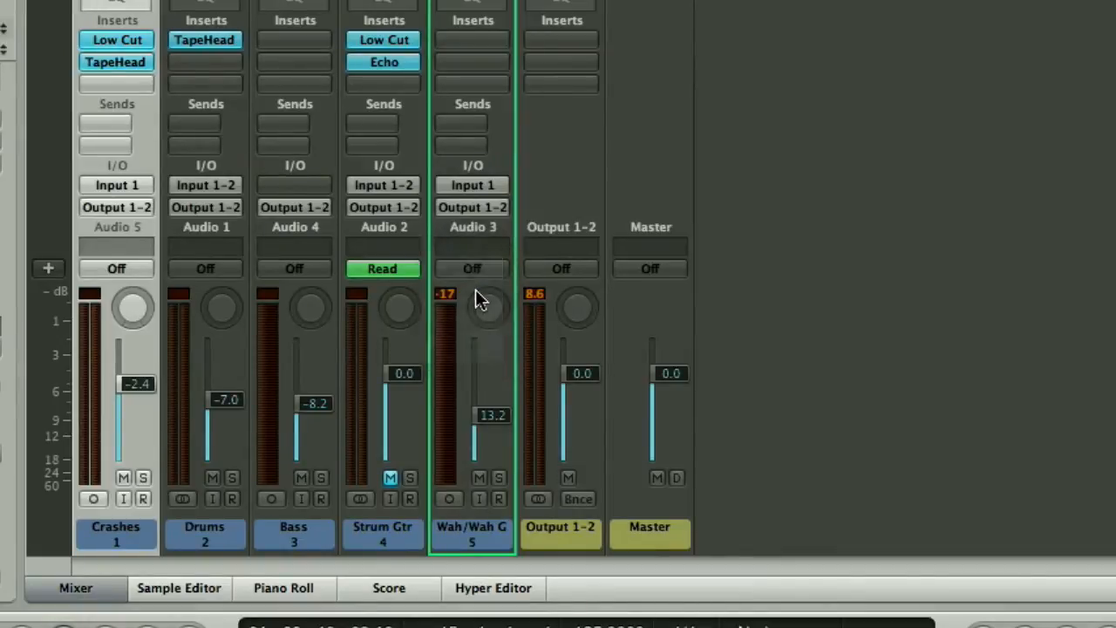
pyautogui.click(75, 588)
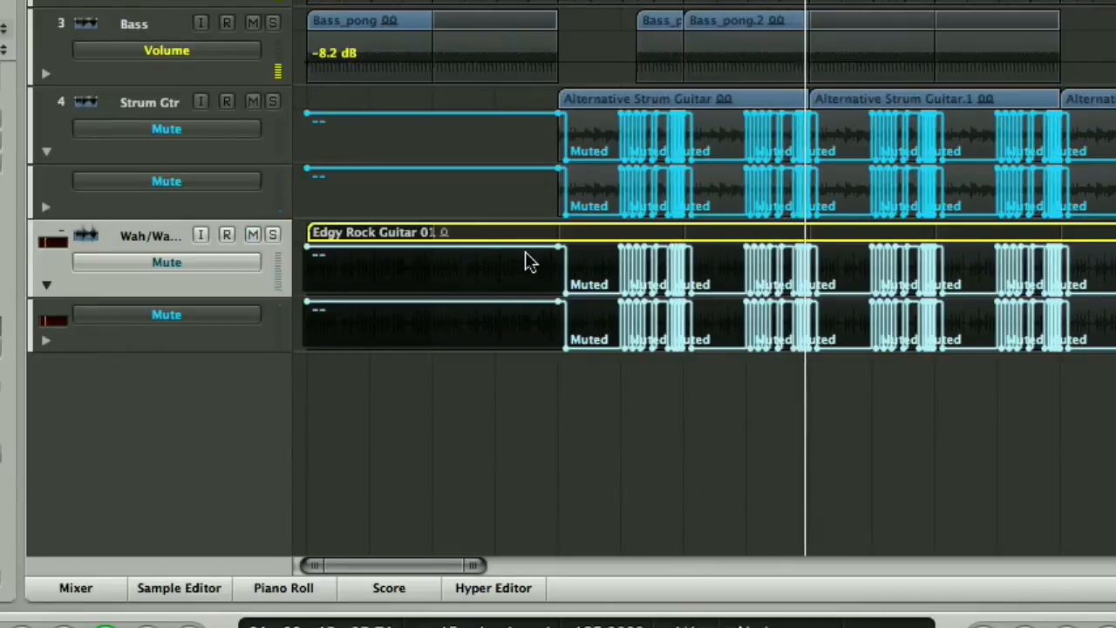
pyautogui.click(253, 101)
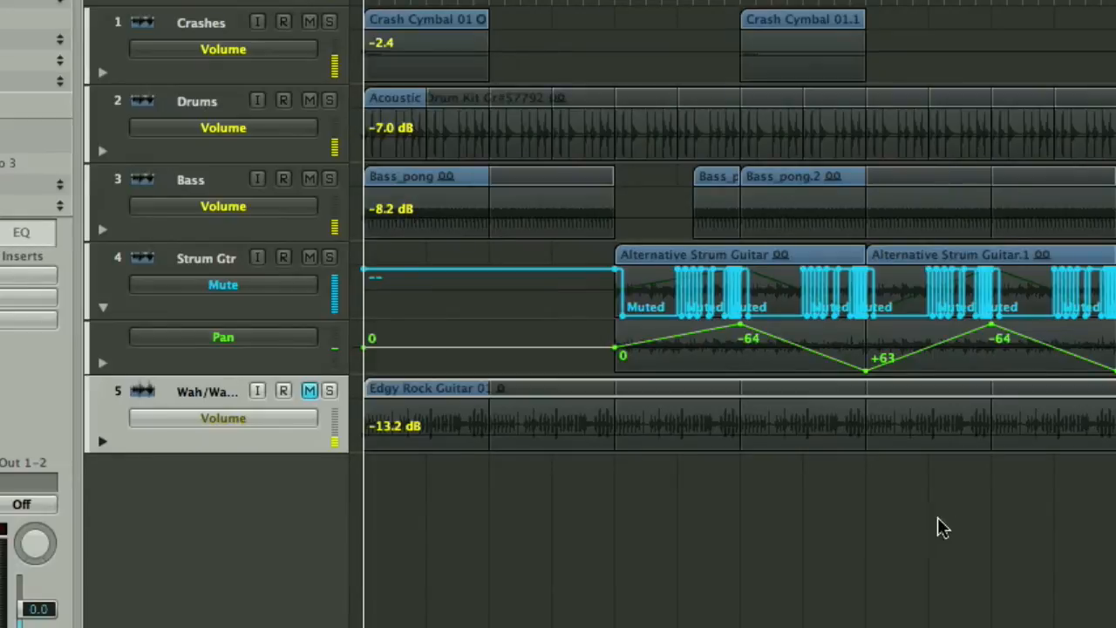
pyautogui.moveTo(155, 287)
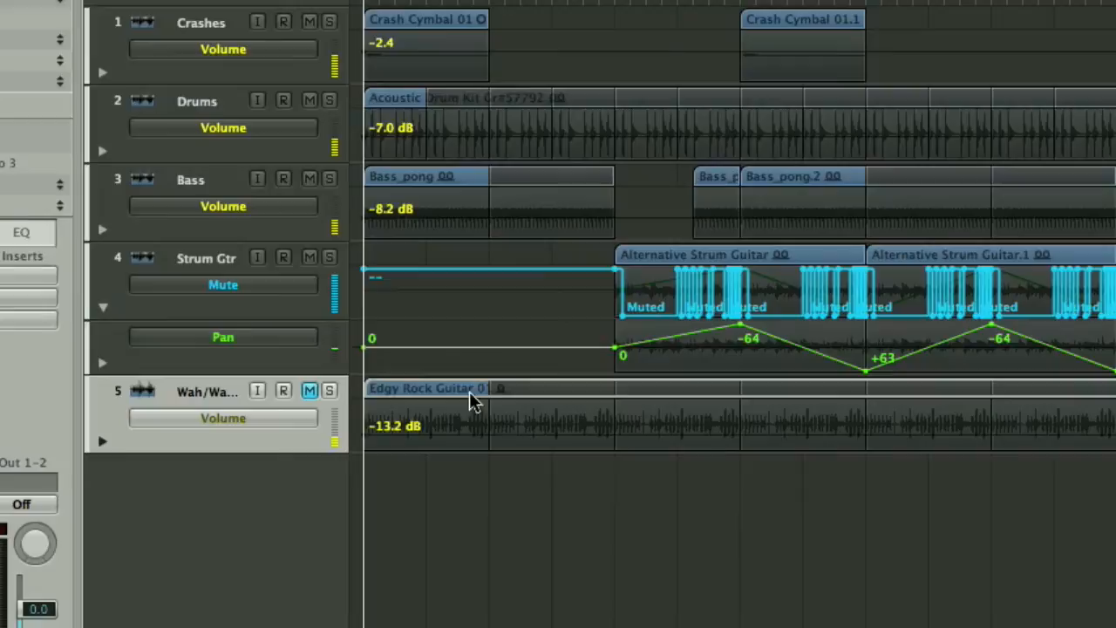
pyautogui.moveTo(1033, 416)
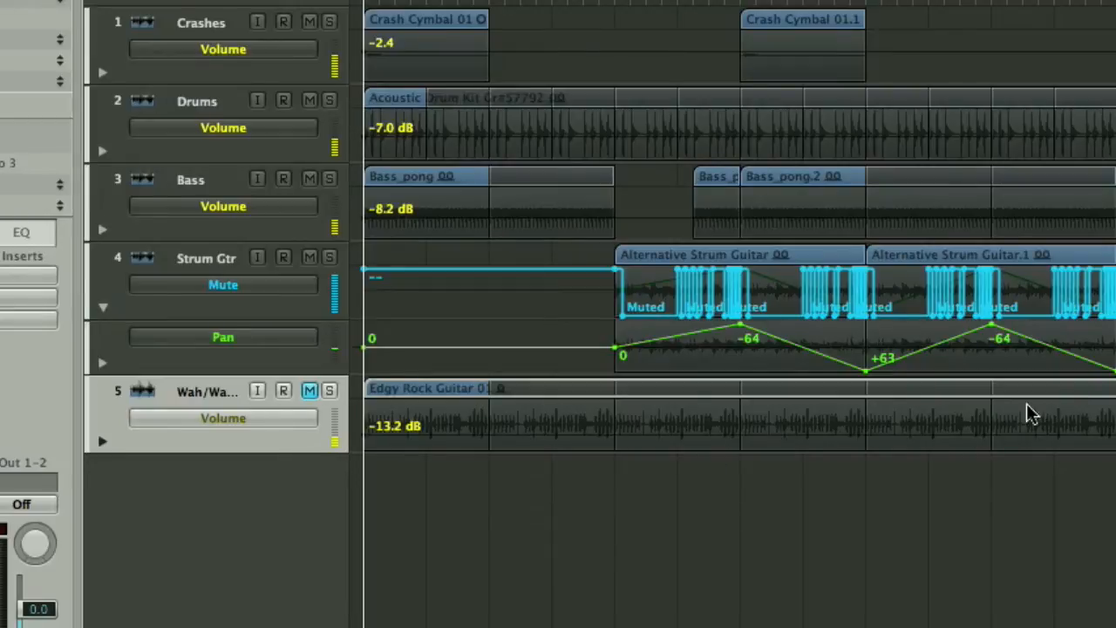
pyautogui.moveTo(316, 276)
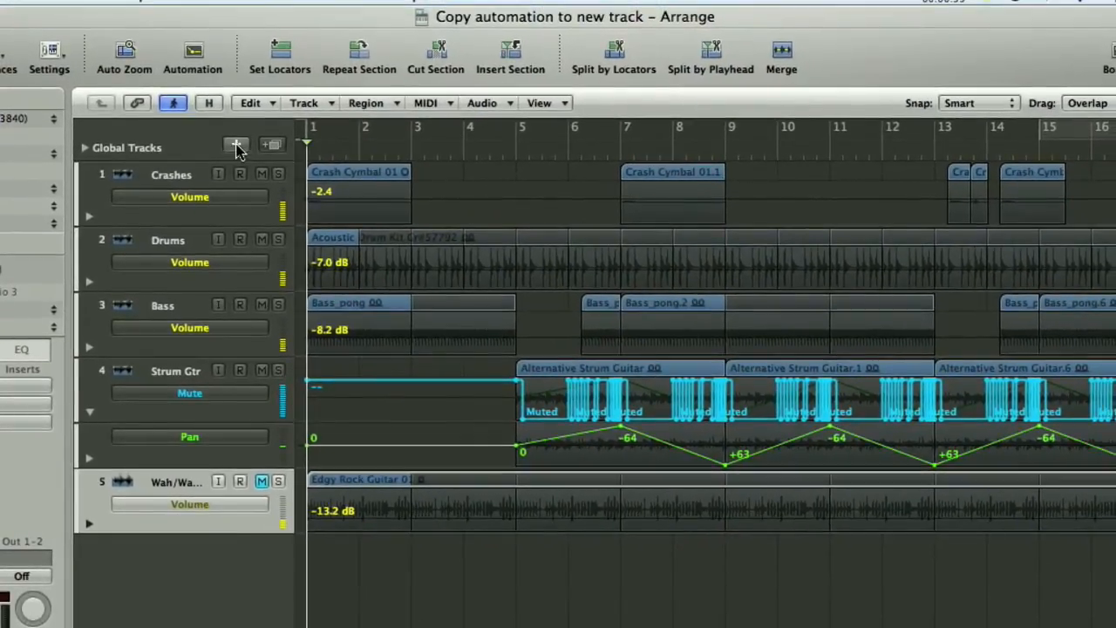
# Step: Create a new stereo audio track, Audio 6, below Wah/Wah Gtr
pyautogui.click(237, 145)
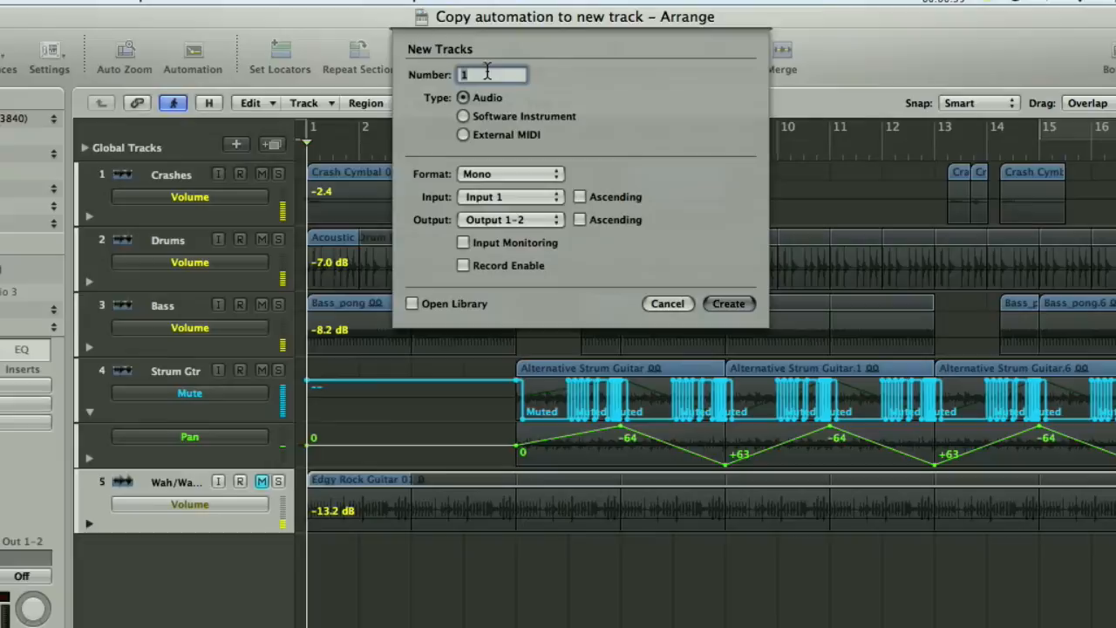
pyautogui.click(509, 174)
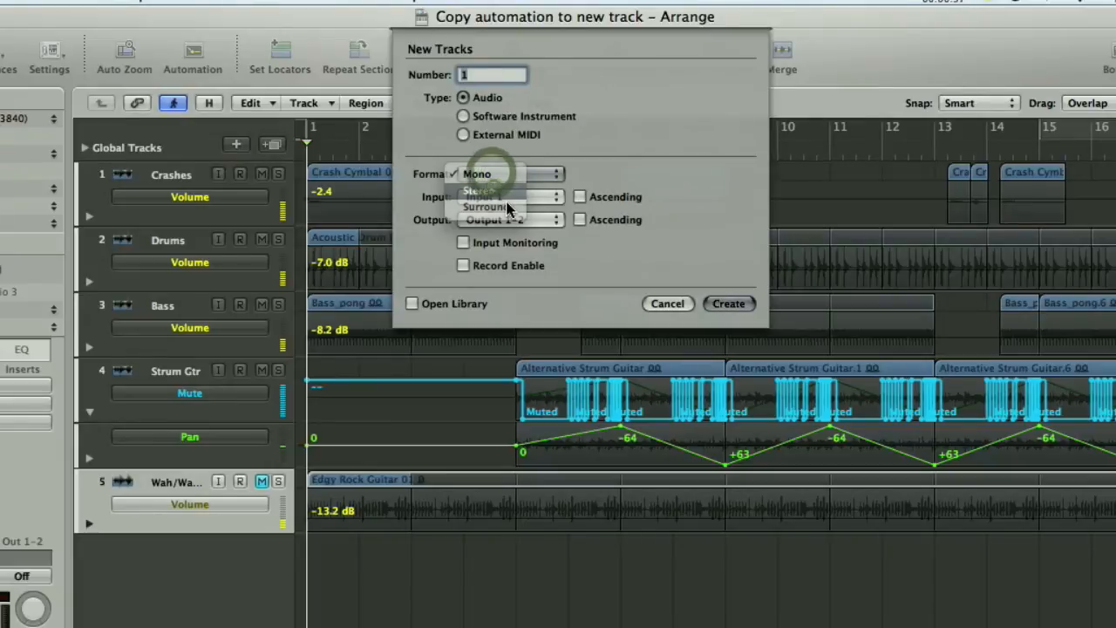
pyautogui.click(478, 190)
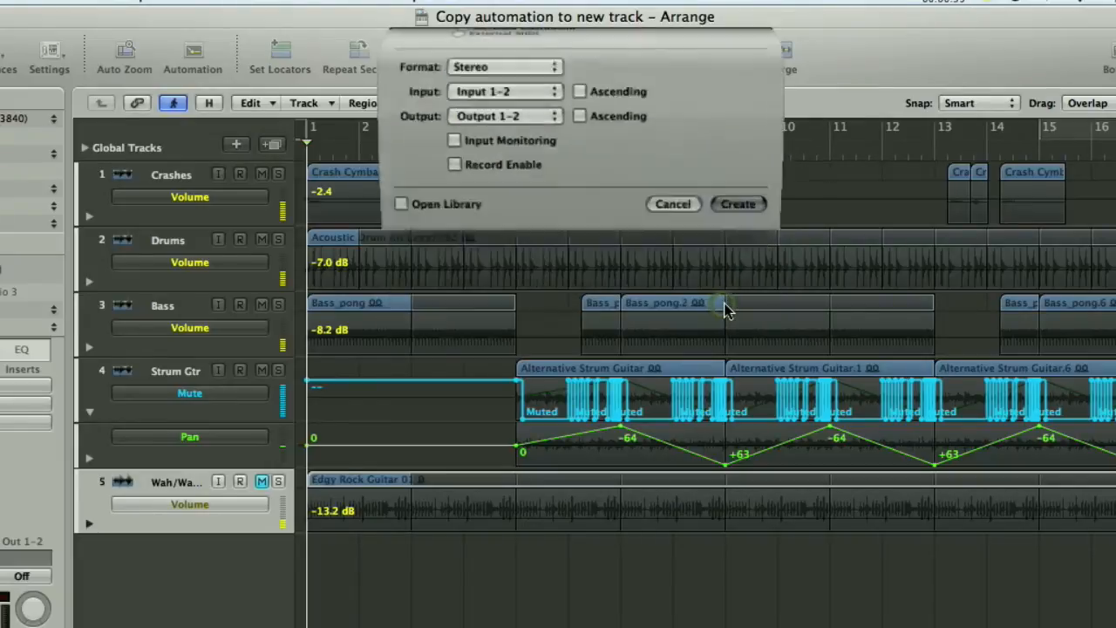
pyautogui.click(736, 202)
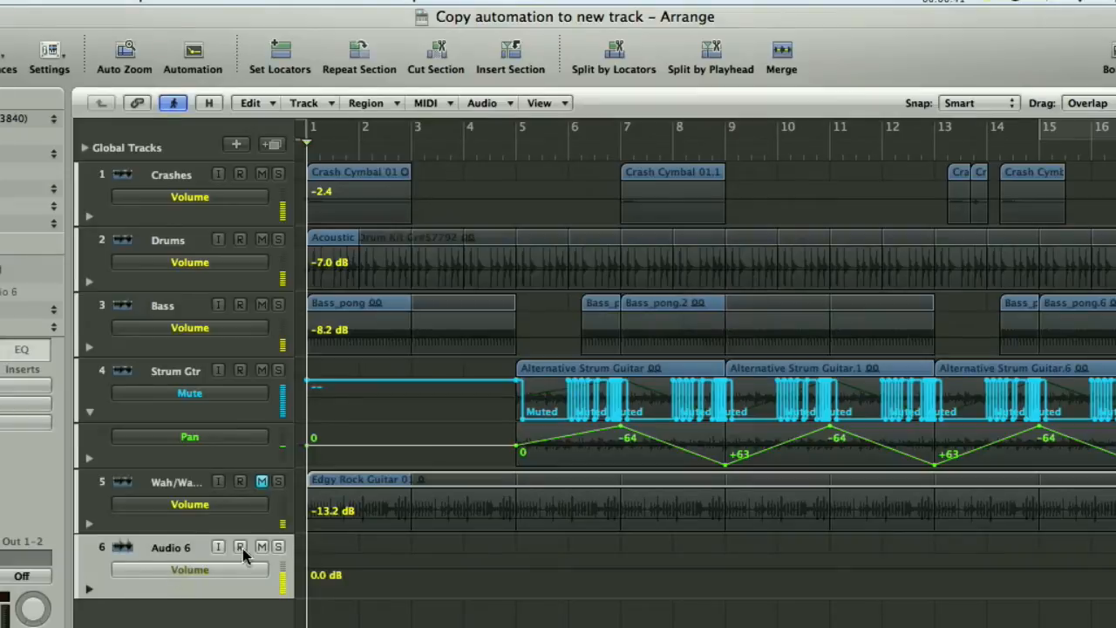
pyautogui.moveTo(181, 375)
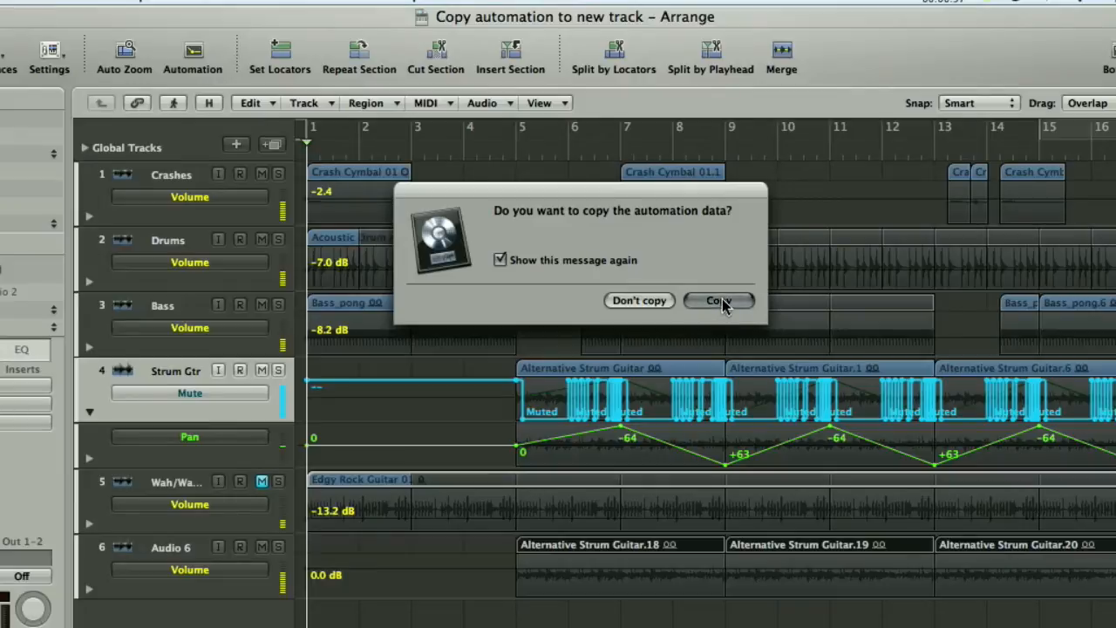
# Step: Copy the automation with the regions onto Audio 6 while keeping it on Strum Gtr
pyautogui.click(717, 300)
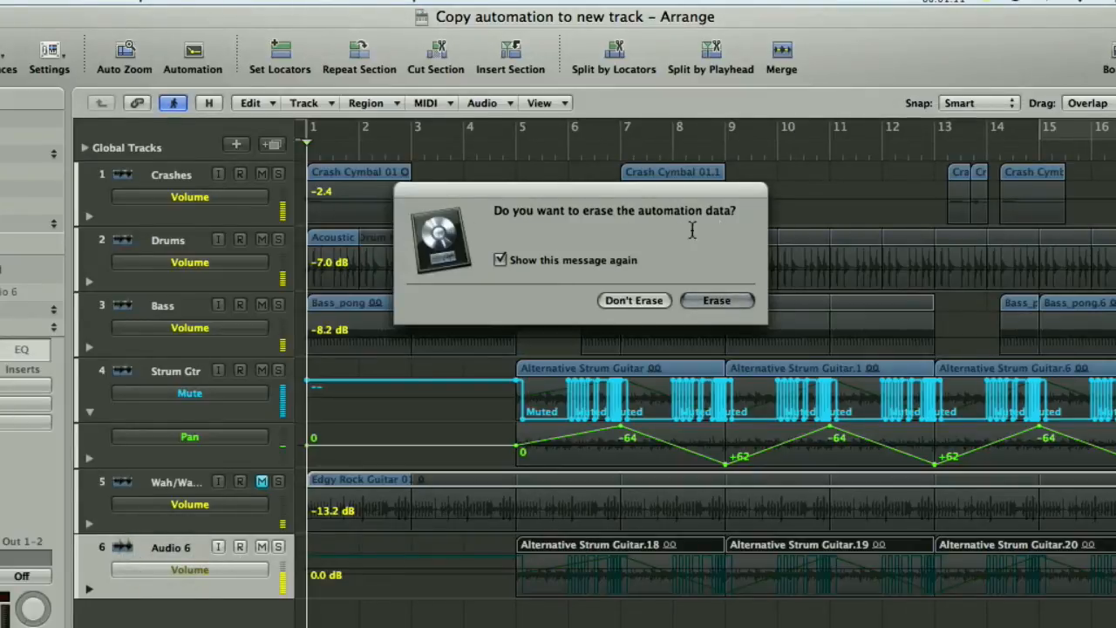
pyautogui.moveTo(541, 338)
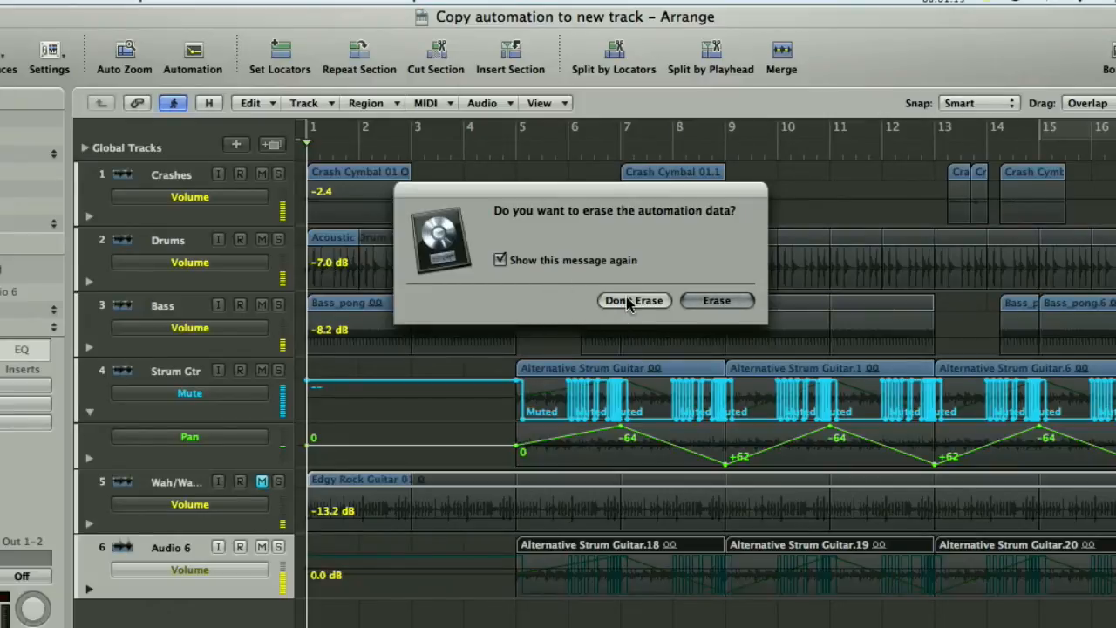
pyautogui.click(635, 300)
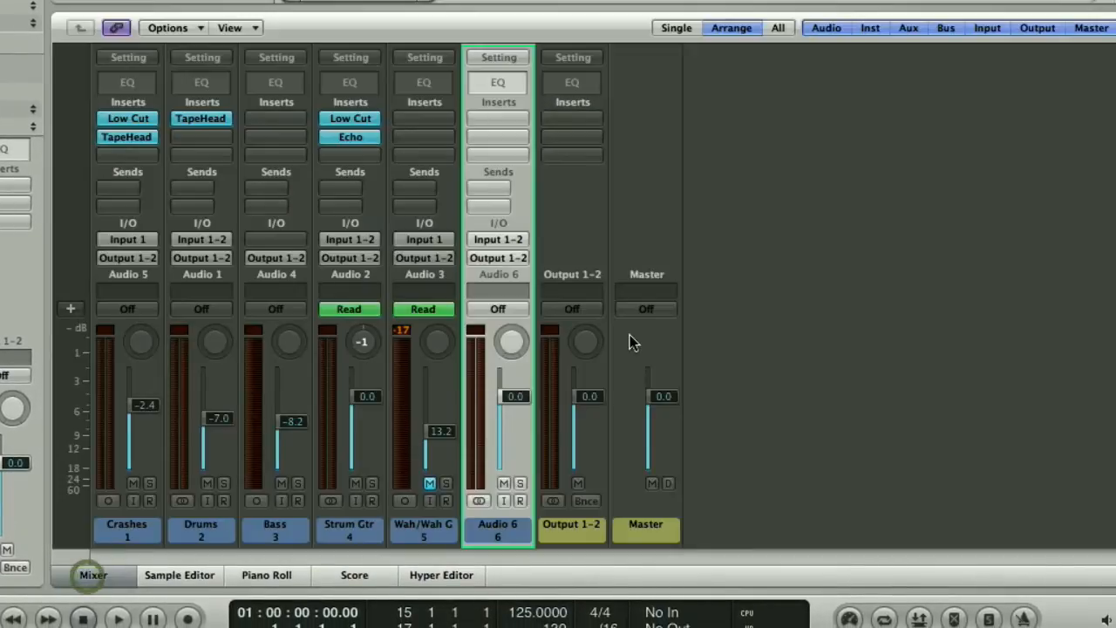
# Step: Set Audio 6 to Read automation mode, lower its volume fader and return to the arrangement
pyautogui.click(498, 309)
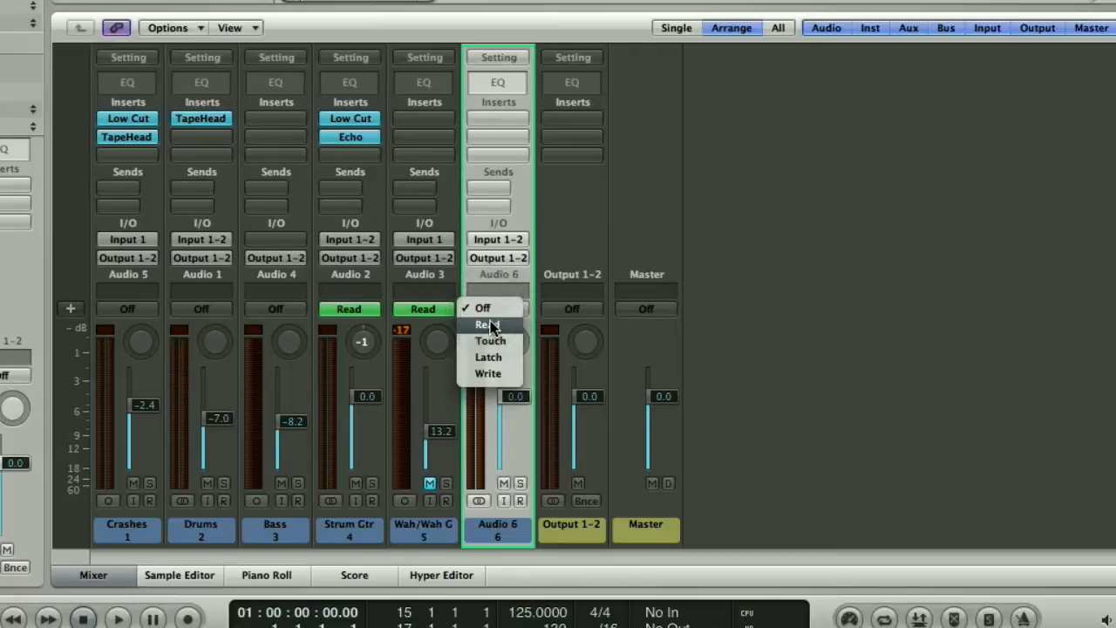
pyautogui.click(485, 323)
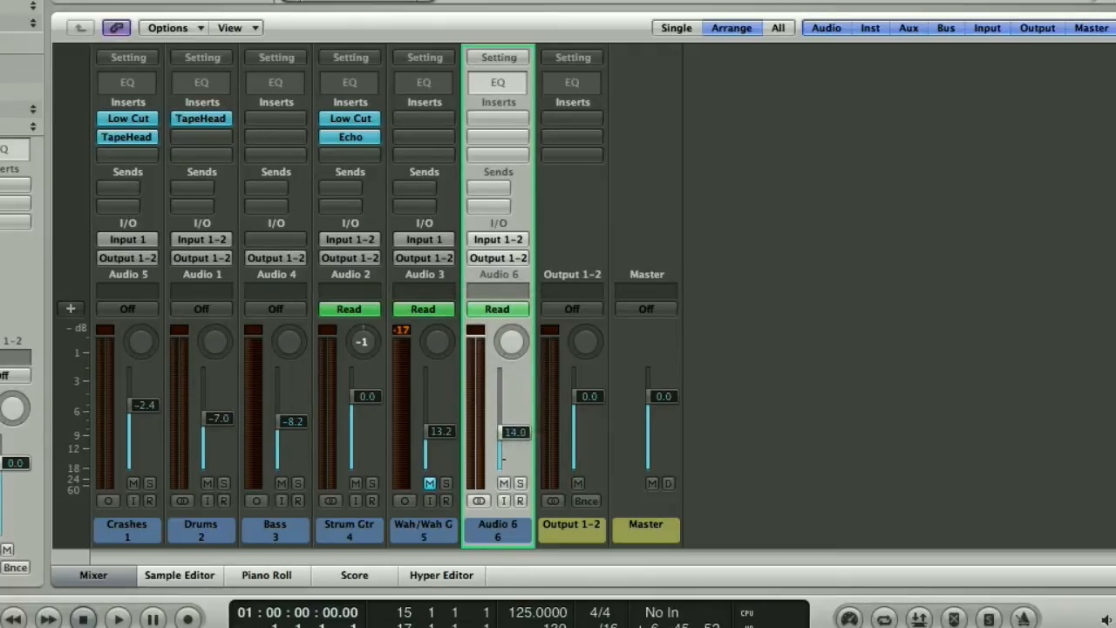
pyautogui.moveTo(514, 433); pyautogui.dragTo(515, 432)
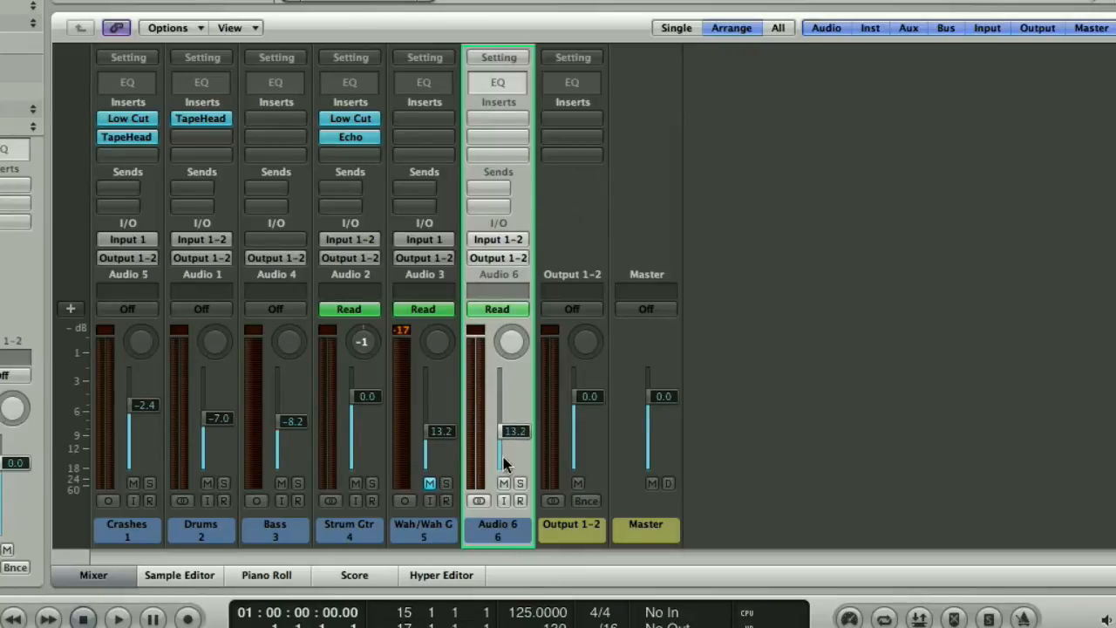
pyautogui.click(94, 576)
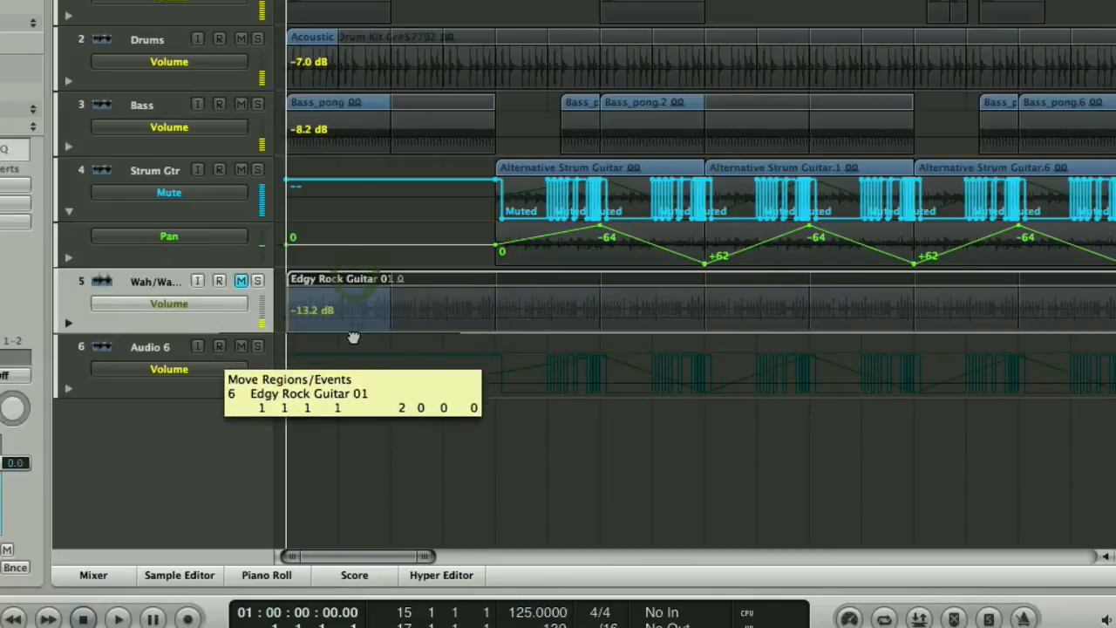
# Step: Move the Edgy Rock Guitar 01 region onto Audio 6 and reopen the mixer
pyautogui.moveTo(352, 311); pyautogui.dragTo(353, 367)
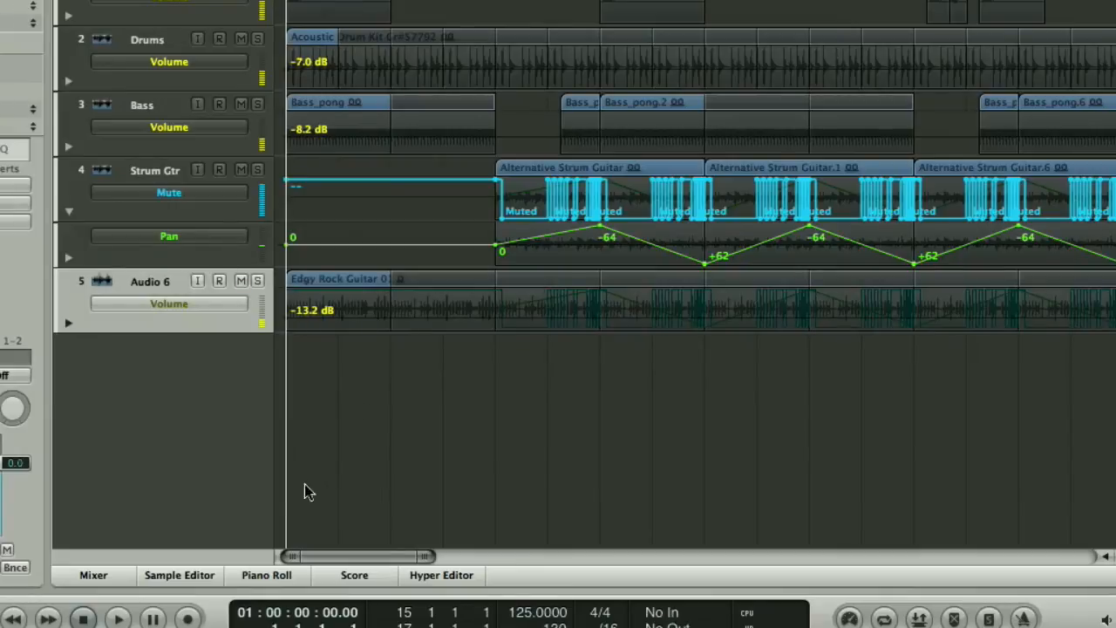
pyautogui.moveTo(510, 358)
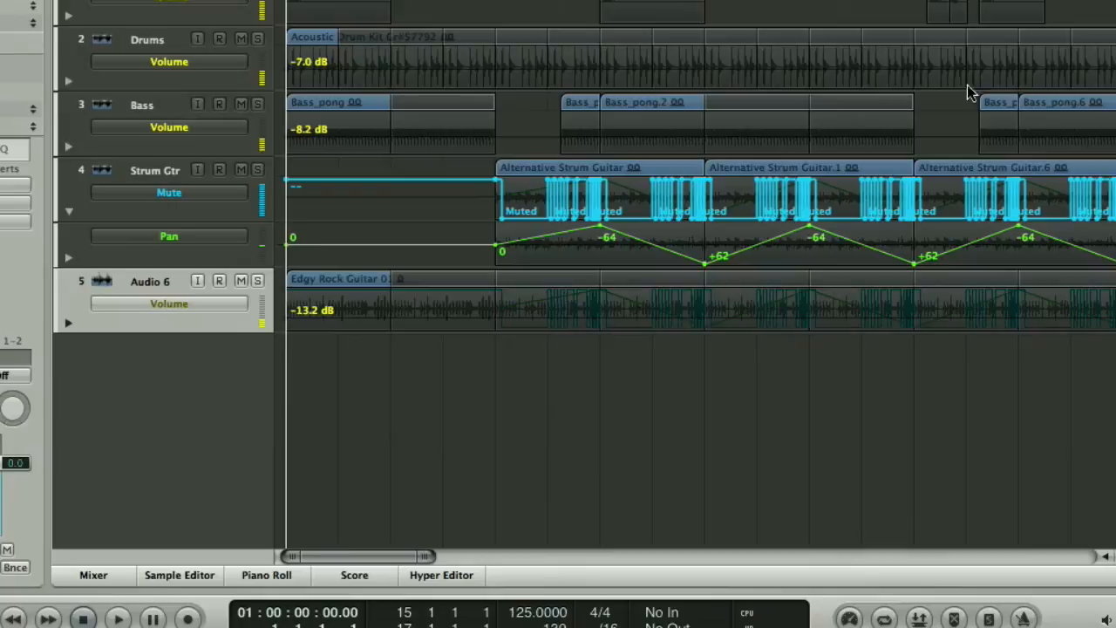
pyautogui.click(93, 576)
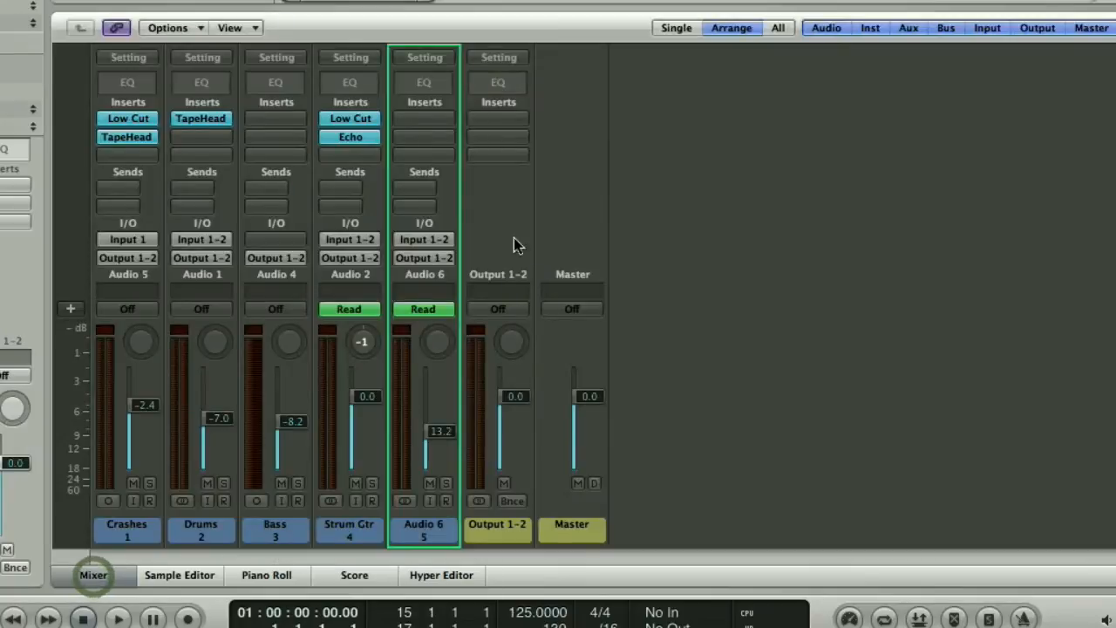
# Step: Play the song and watch Strum Gtr and Audio 6 mute together in the mixer
pyautogui.click(118, 617)
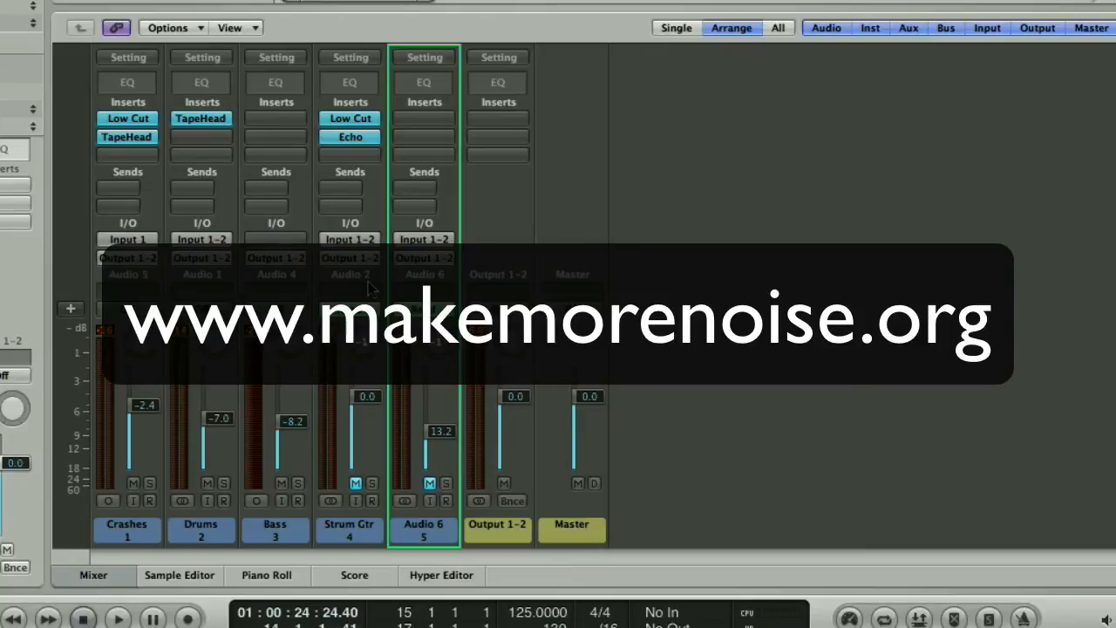
pyautogui.moveTo(574, 164)
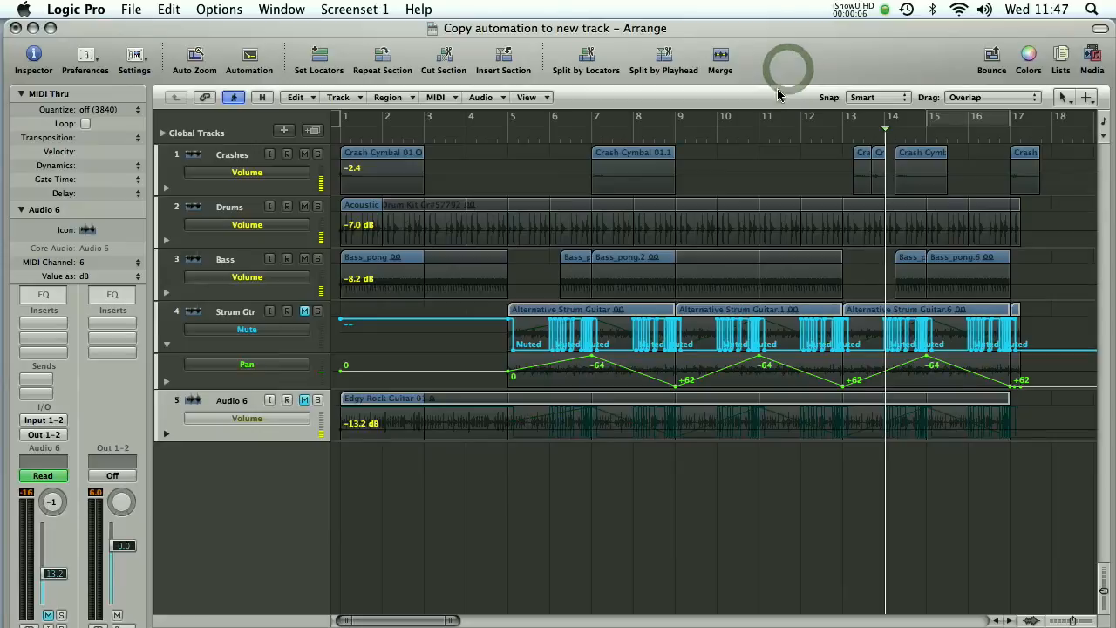
pyautogui.moveTo(694, 351)
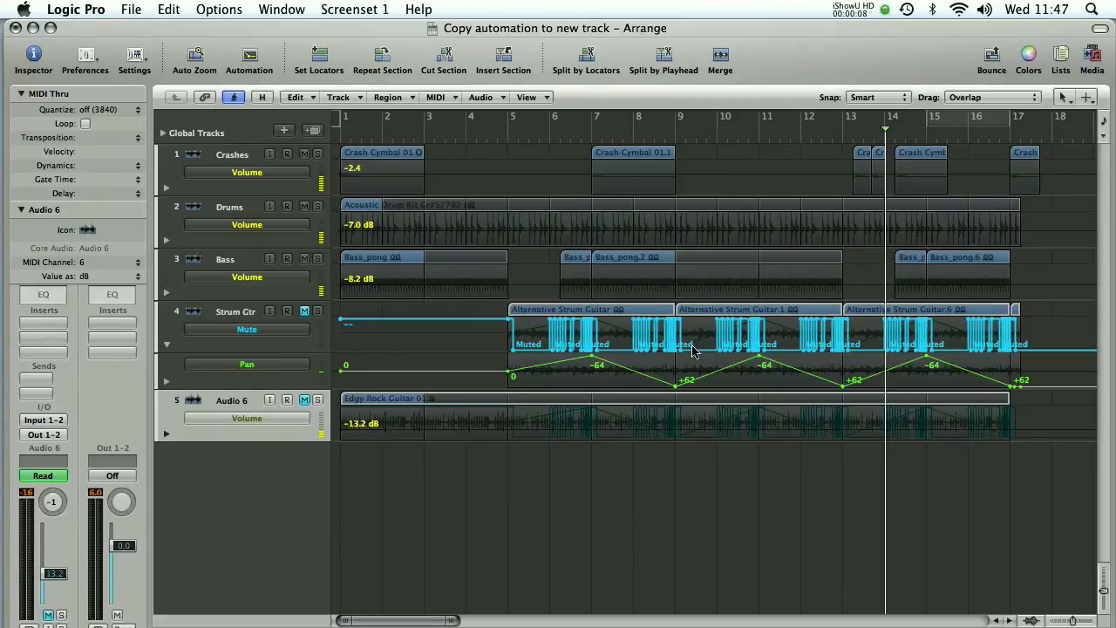
pyautogui.moveTo(579, 313)
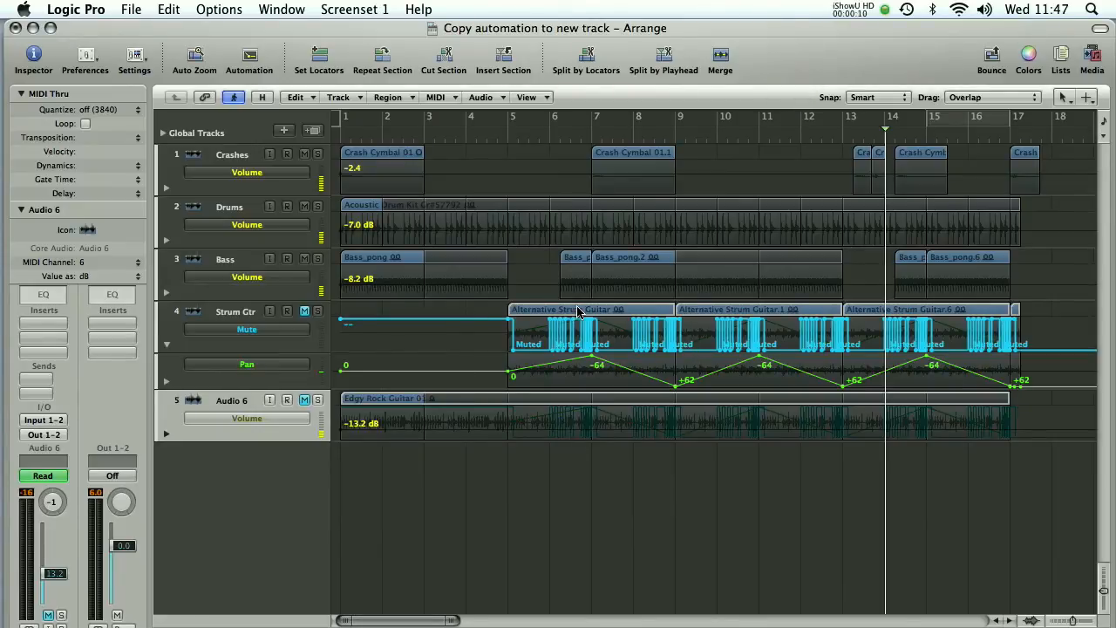
pyautogui.moveTo(475, 375)
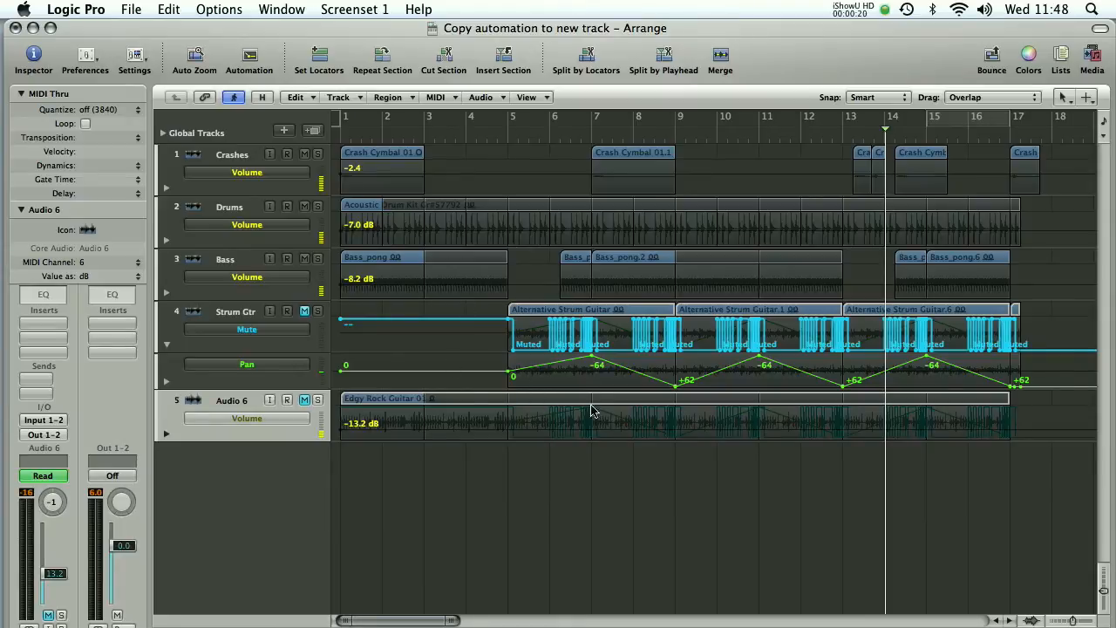
pyautogui.moveTo(503, 314)
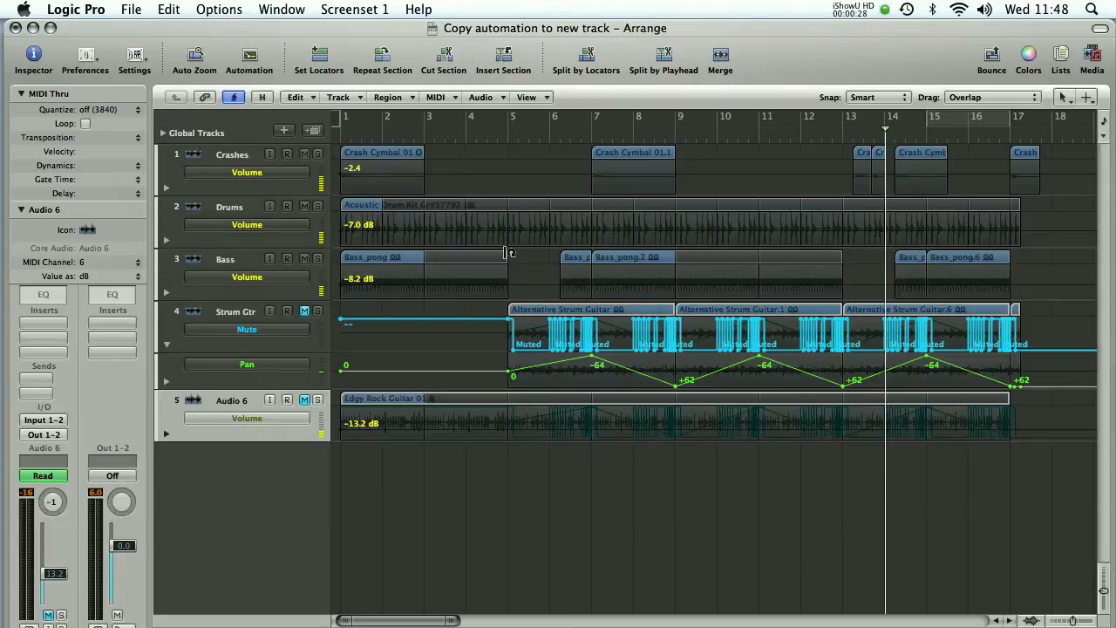
pyautogui.moveTo(509, 254)
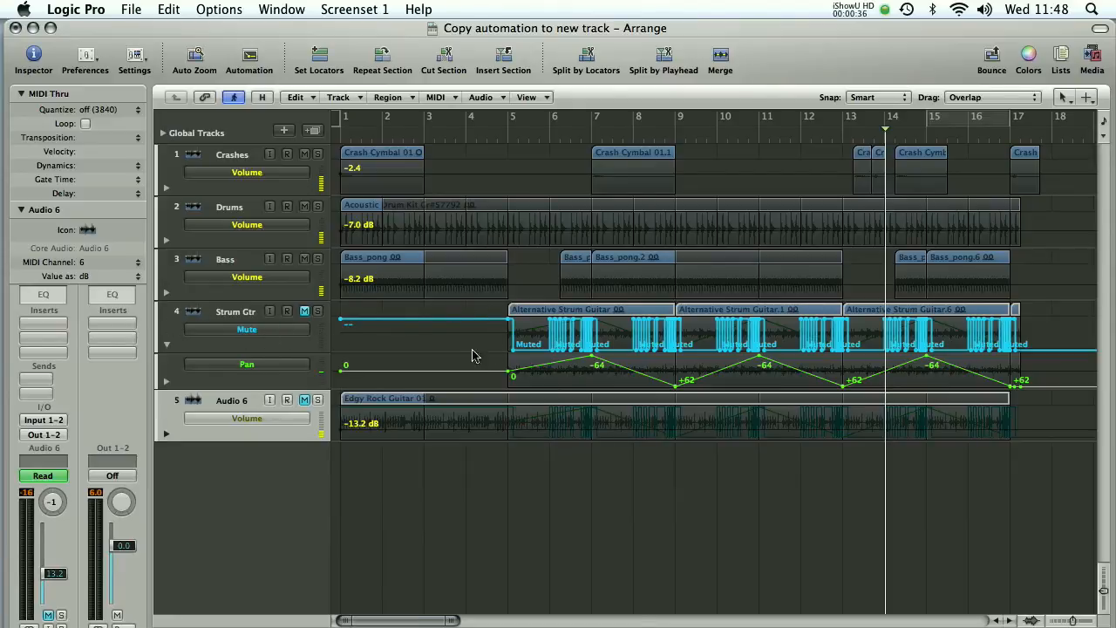
pyautogui.moveTo(513, 141)
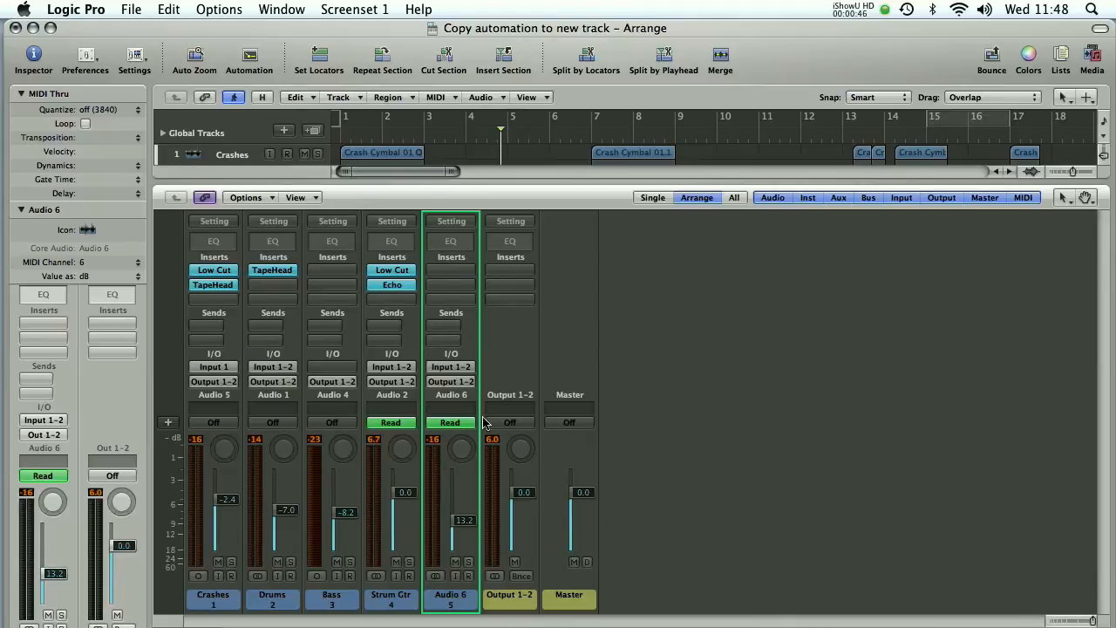
pyautogui.moveTo(510, 236)
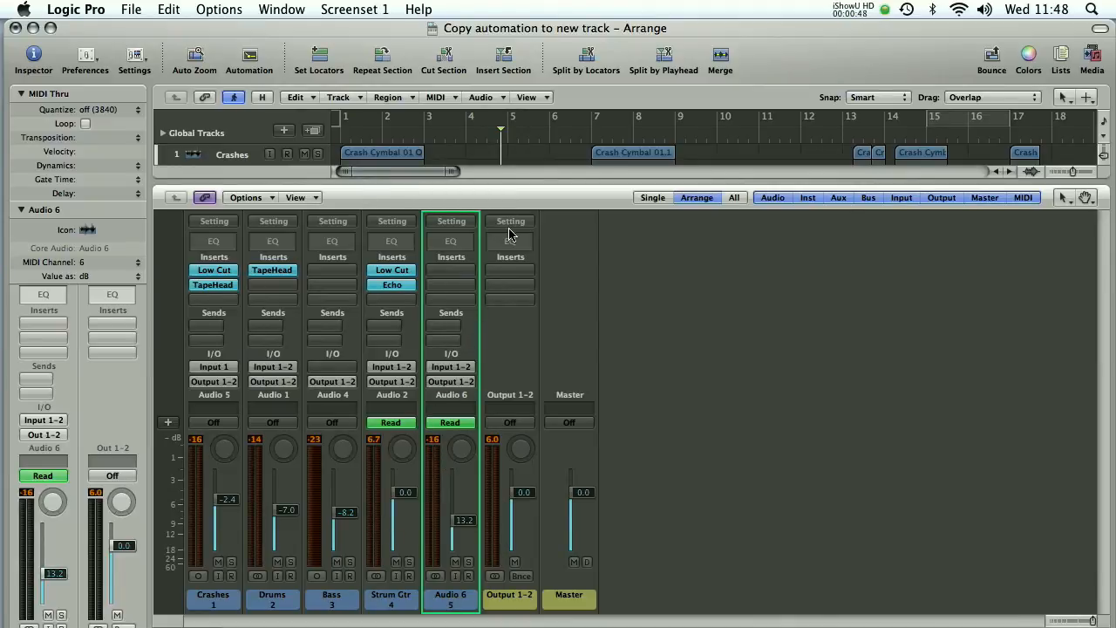